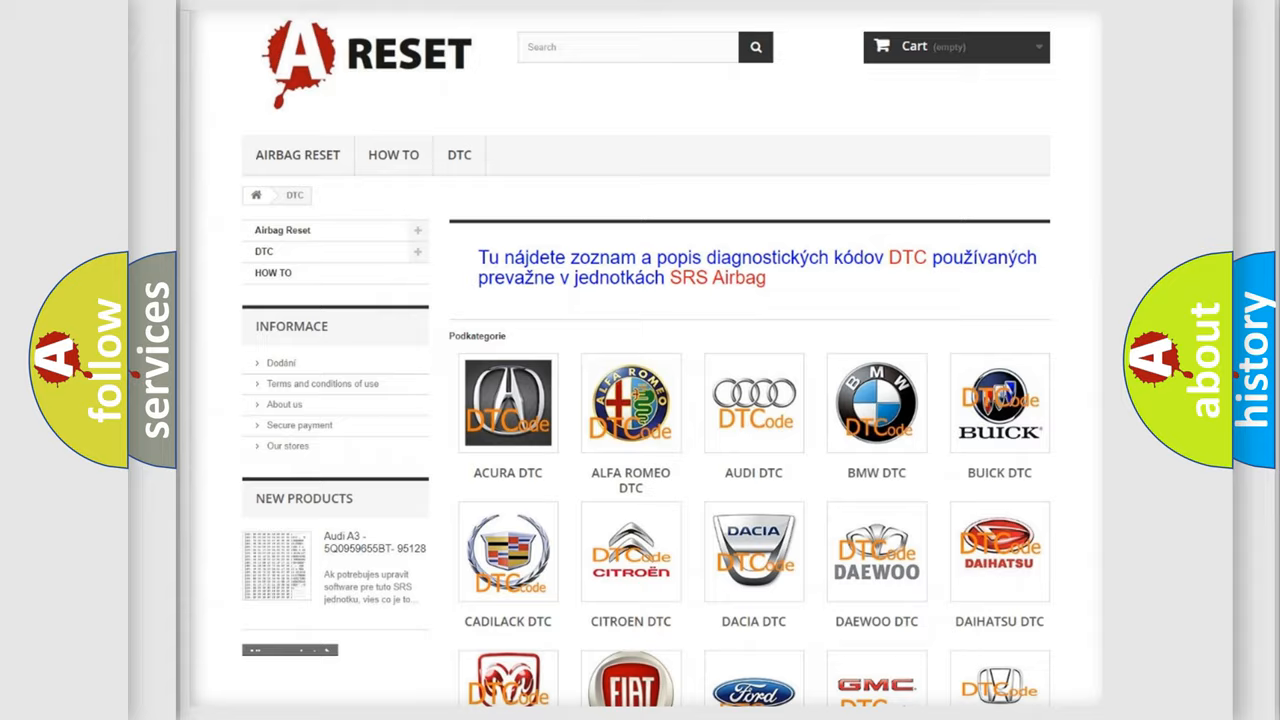
Open the Dodge DTC page from the brand logos and scroll through its list of airbag trouble codes.
scroll("down", 3)
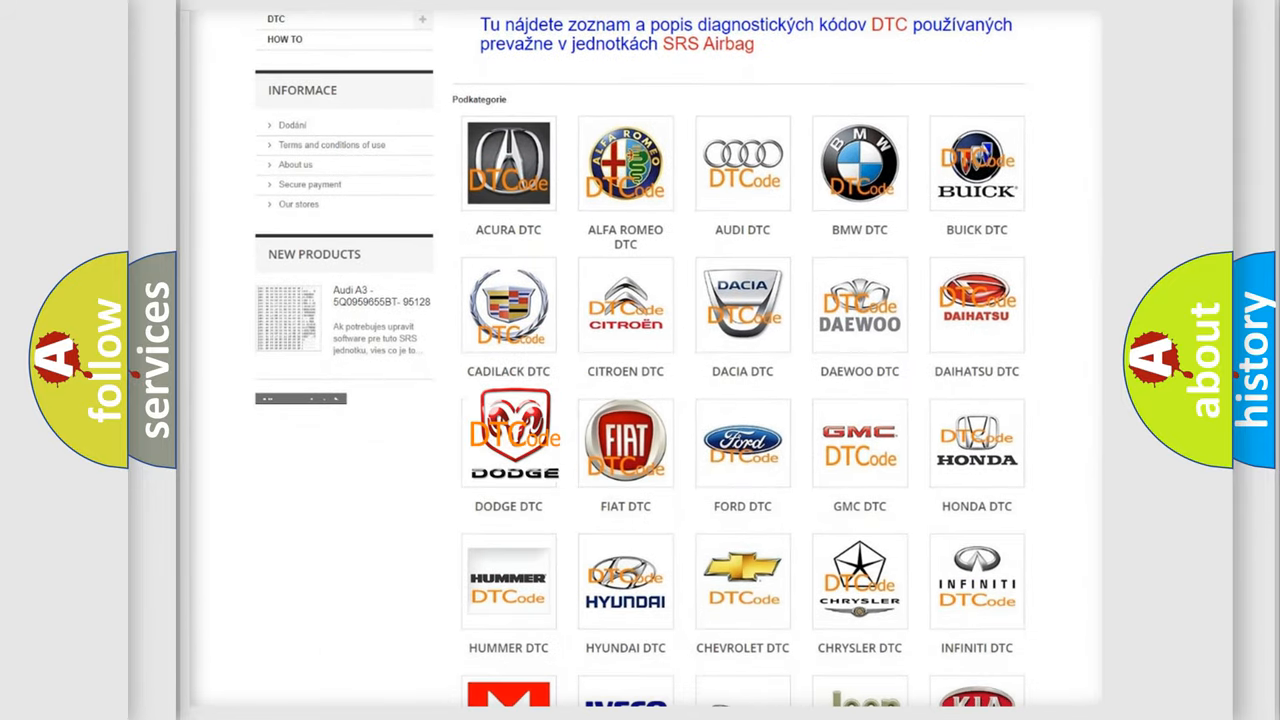
left_click(508, 442)
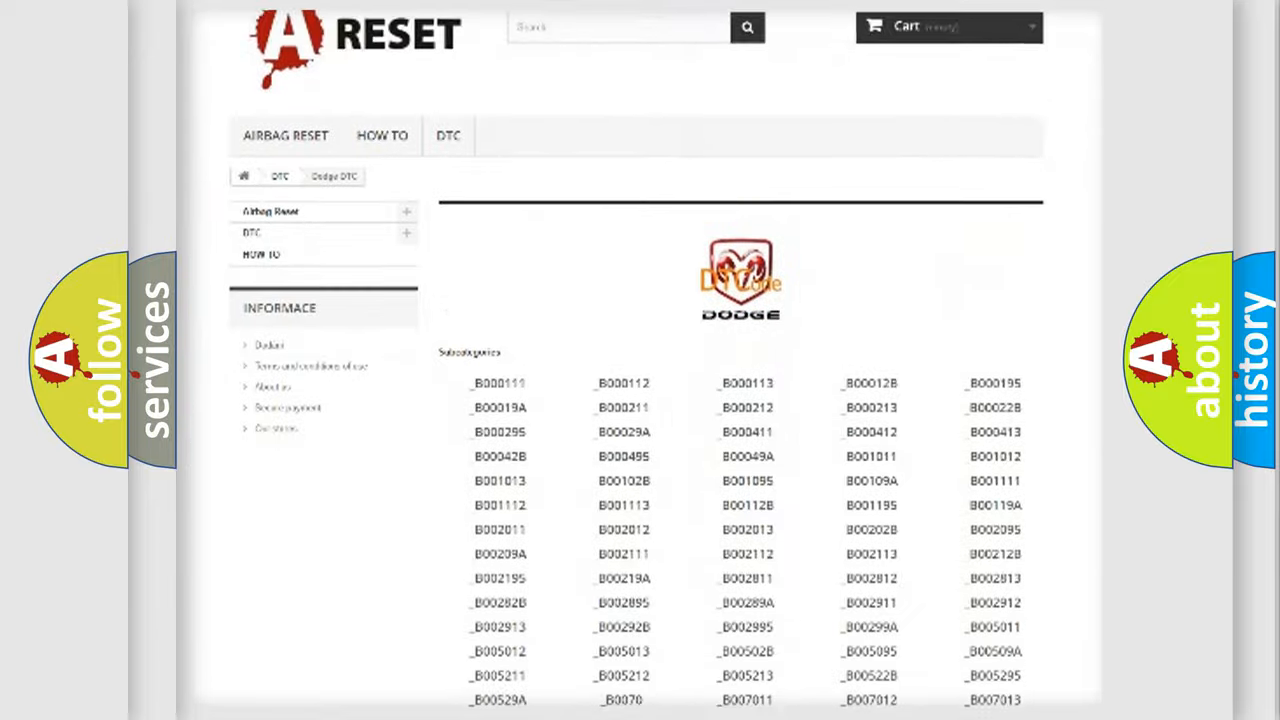
scroll("down", 3)
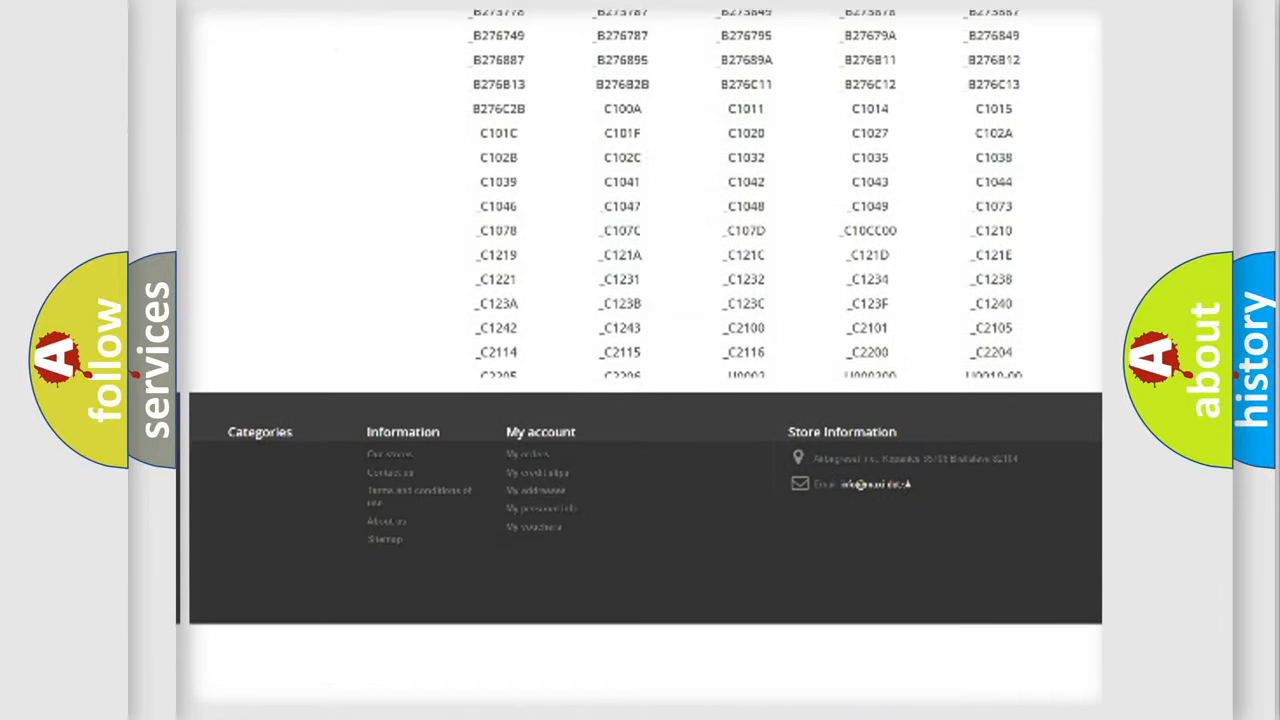
scroll("down", 3)
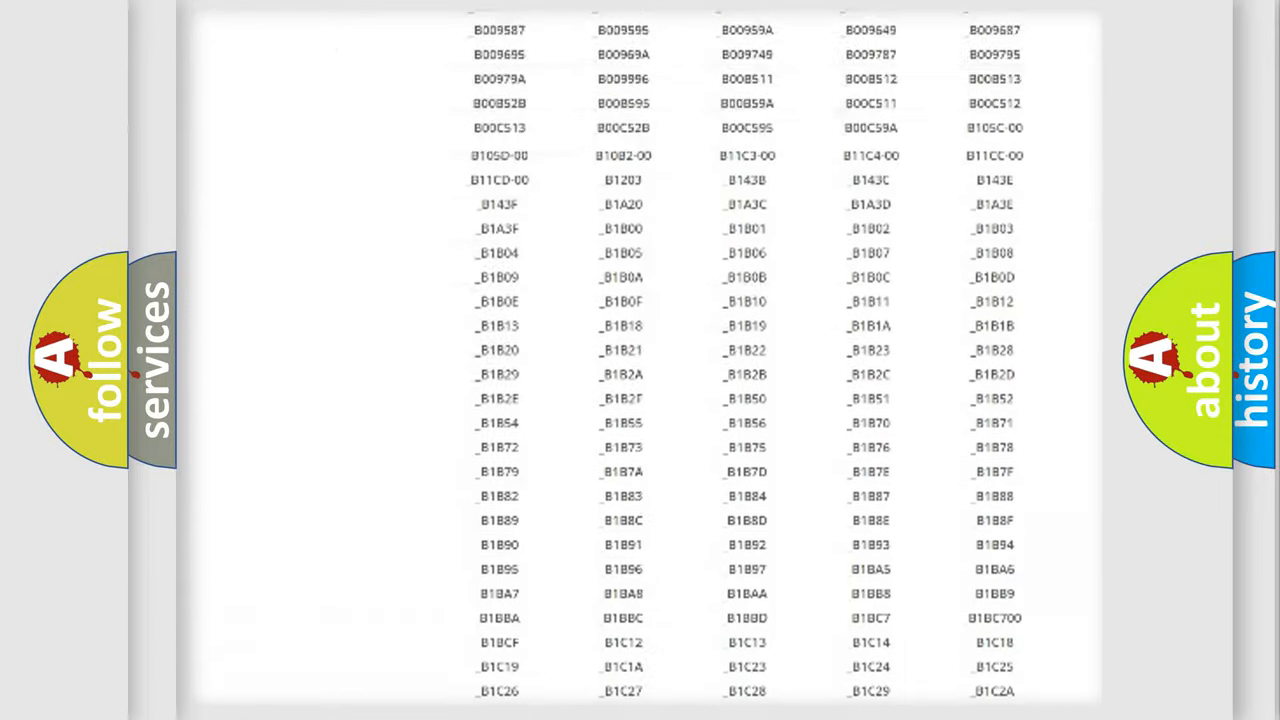